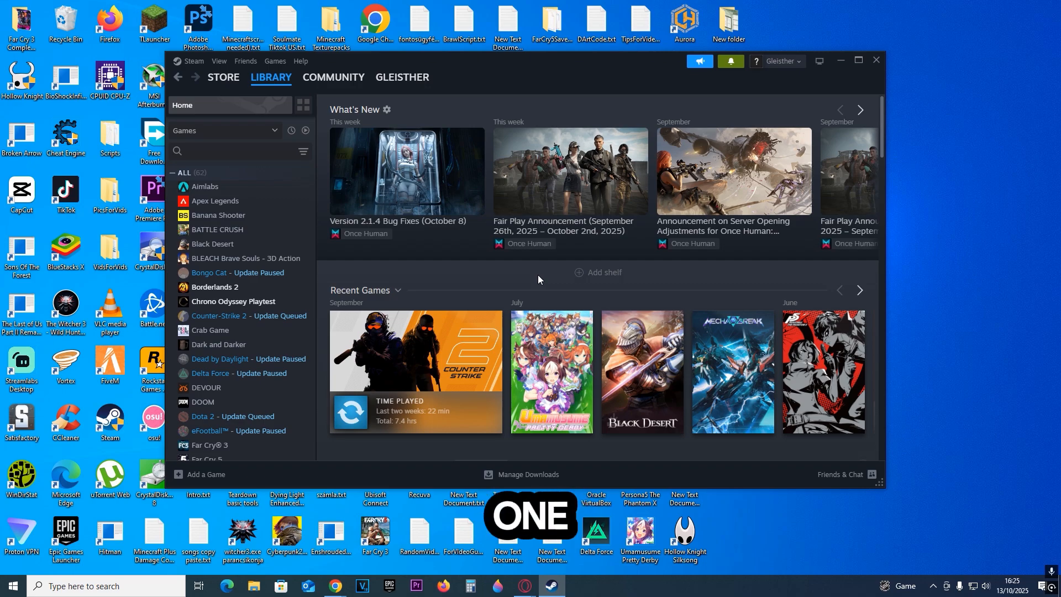
- Bring up the Steam client's main menu from the top-left of the library window
click(223, 77)
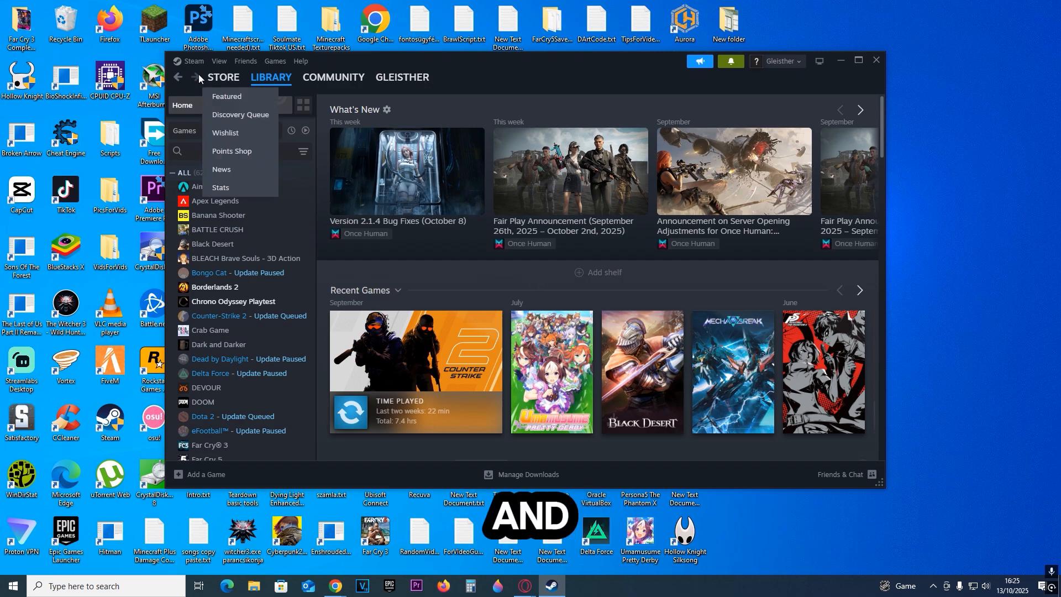
click(194, 61)
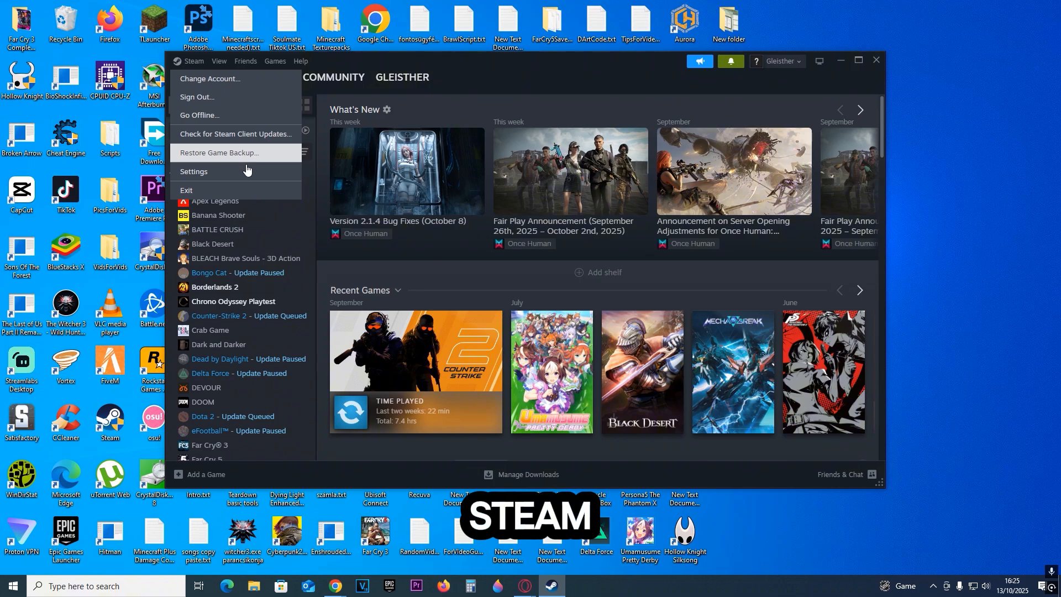
- Review the Family page of Steam Settings, then close settings back to the library
click(193, 171)
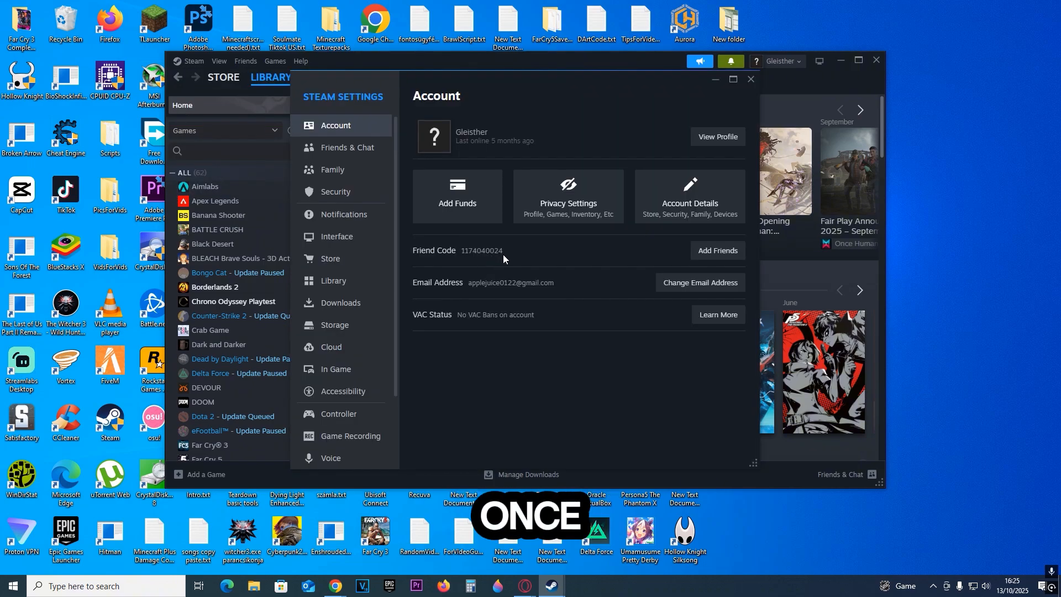
click(332, 169)
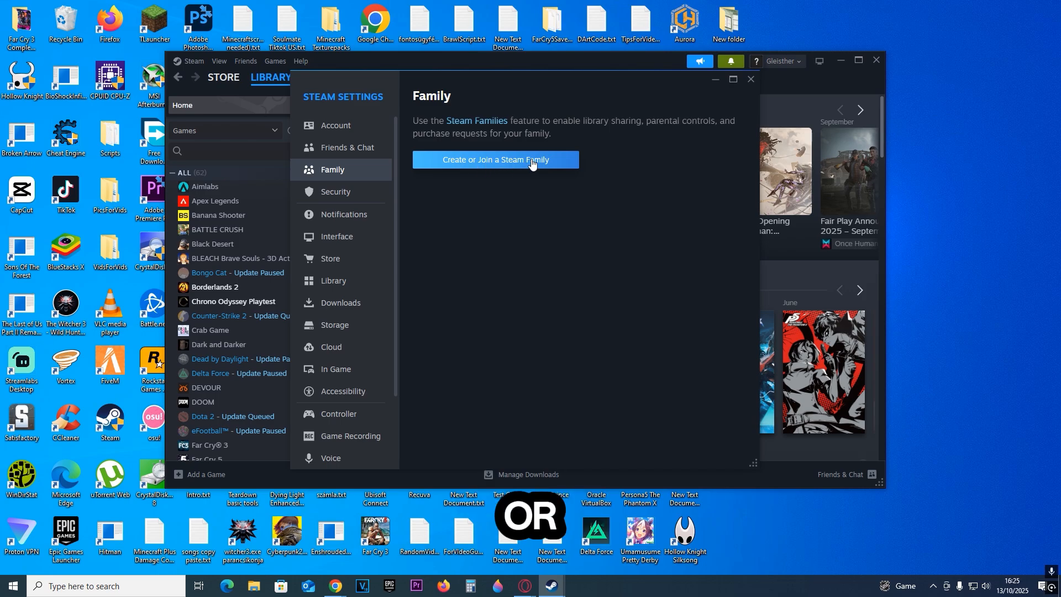
mouse_move(572, 266)
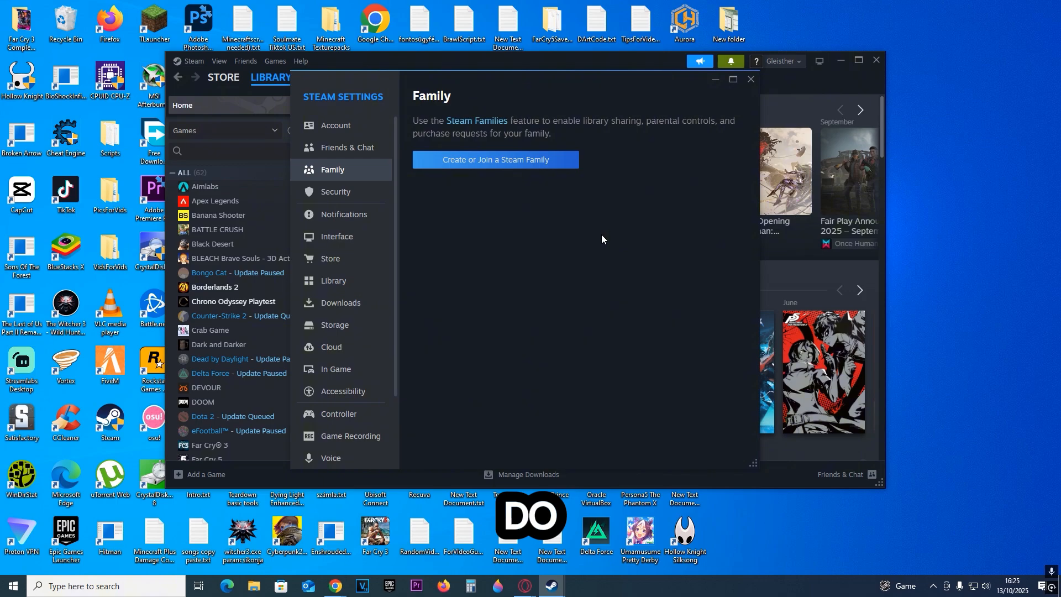
mouse_move(693, 174)
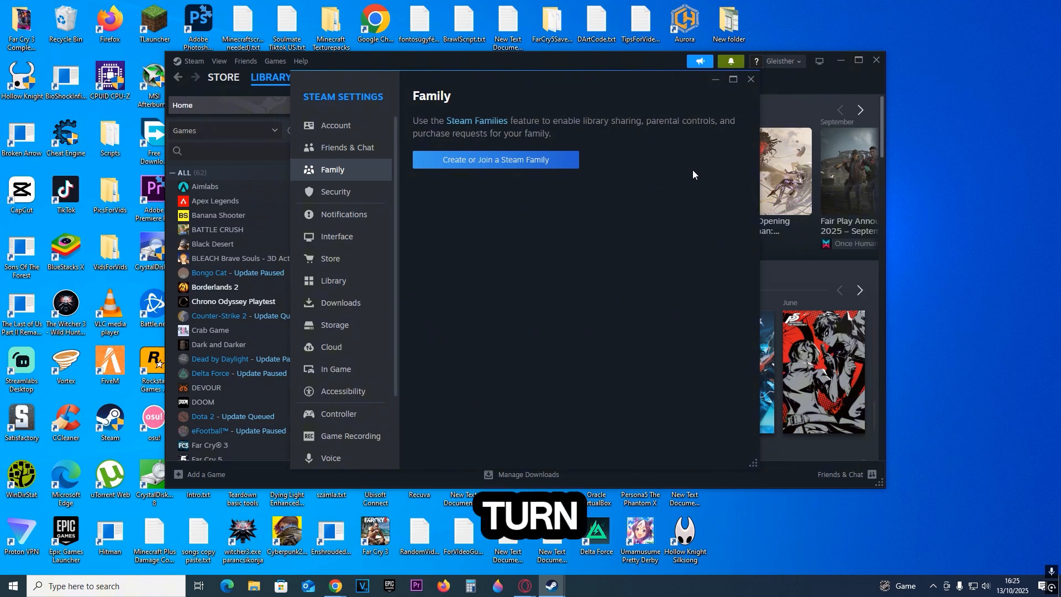
mouse_move(708, 161)
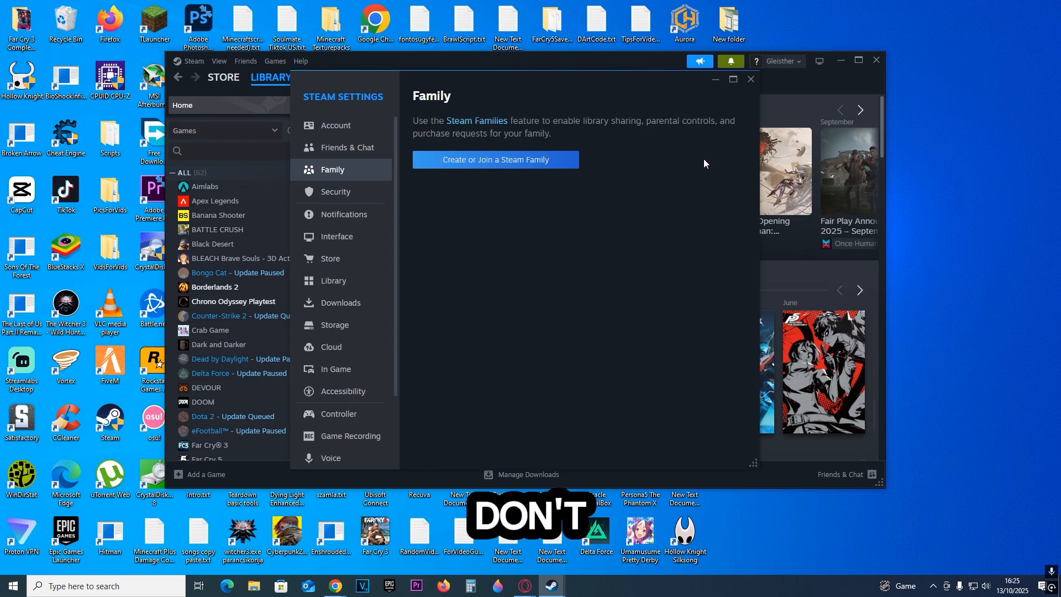
click(750, 78)
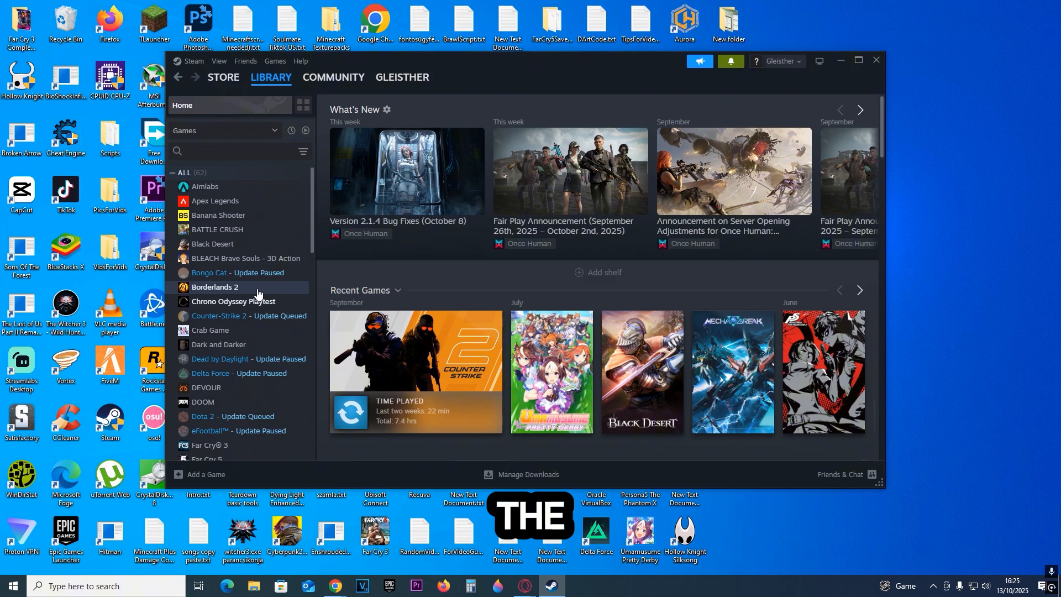
right_click(215, 287)
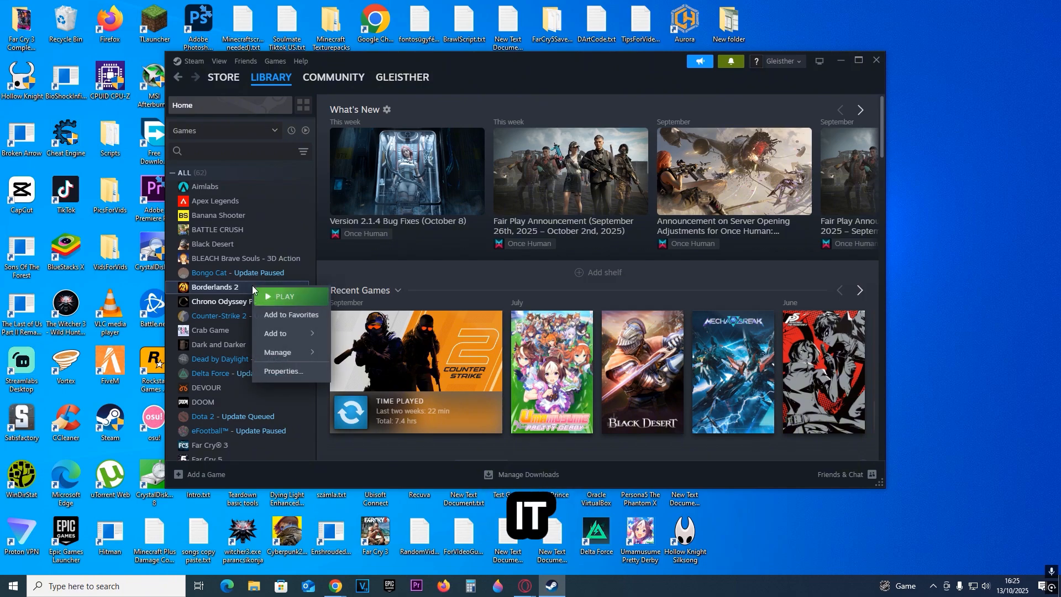
click(283, 370)
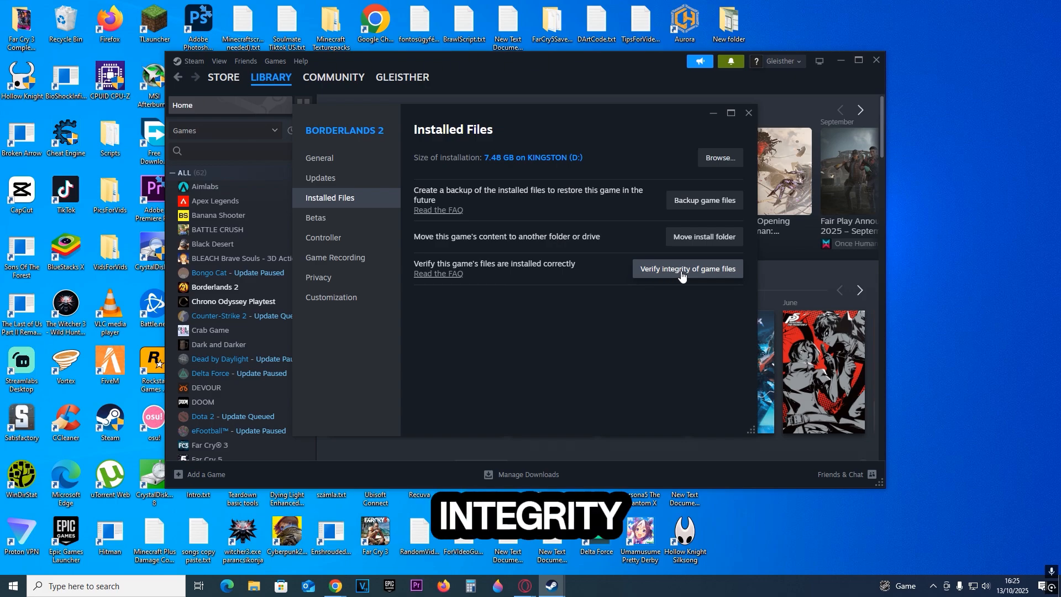
mouse_move(729, 312)
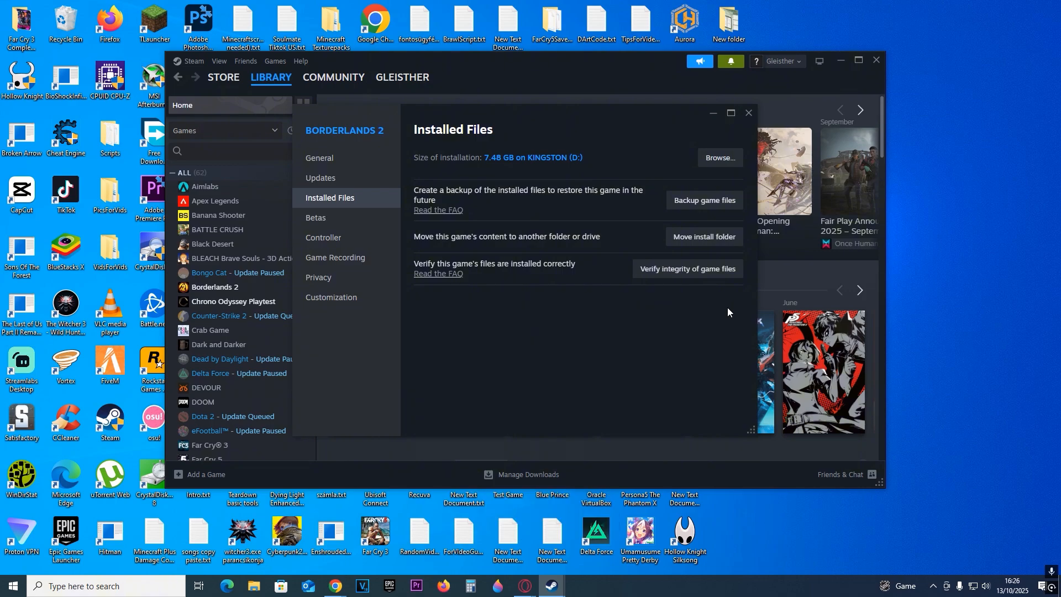
click(748, 113)
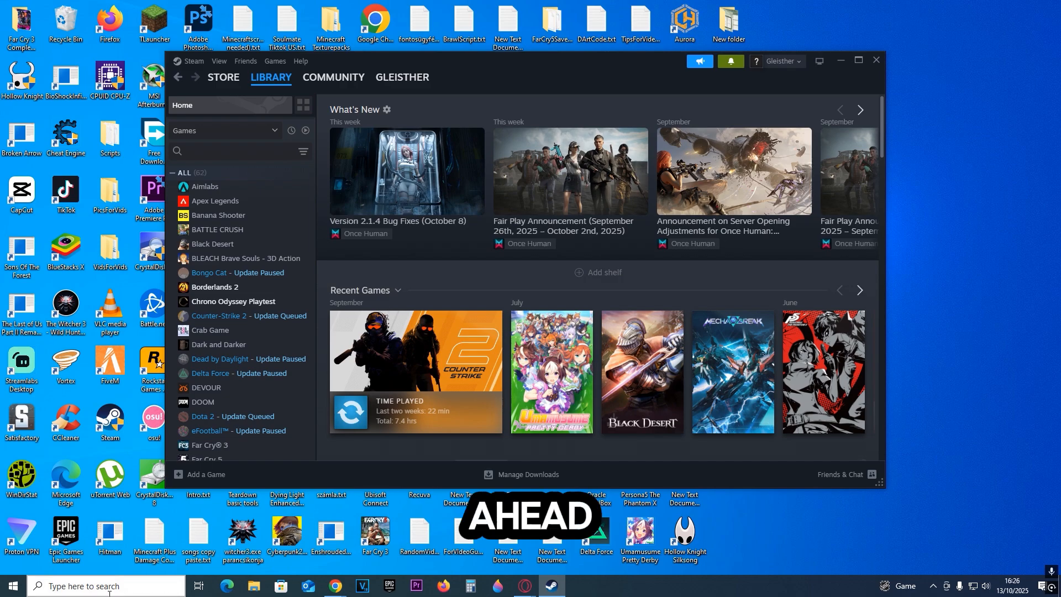
- Locate steam.exe via its shortcut's file location and enable Run as administrator in Compatibility
click(102, 585)
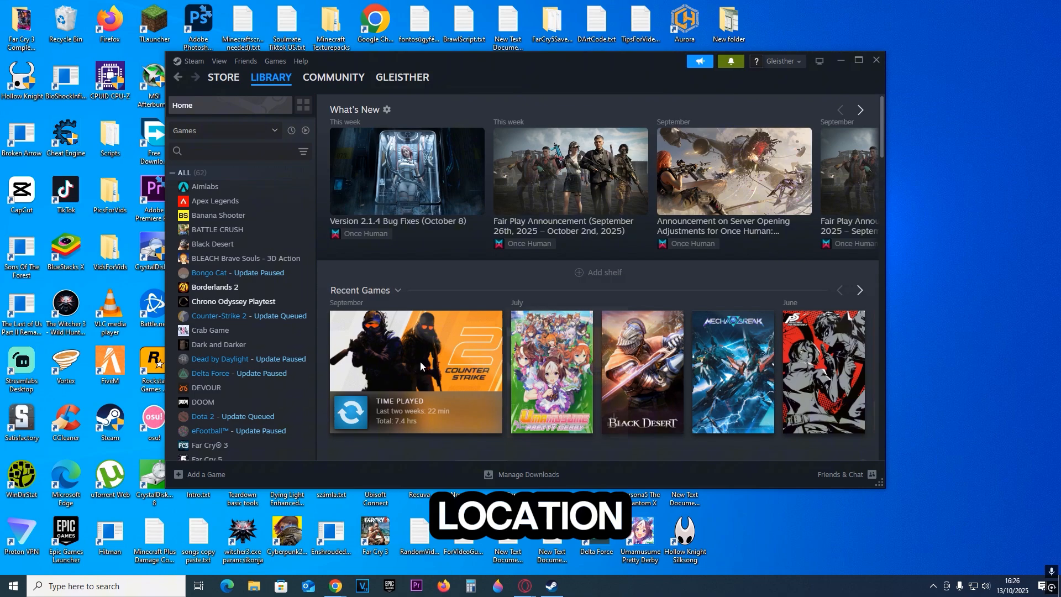
right_click(376, 304)
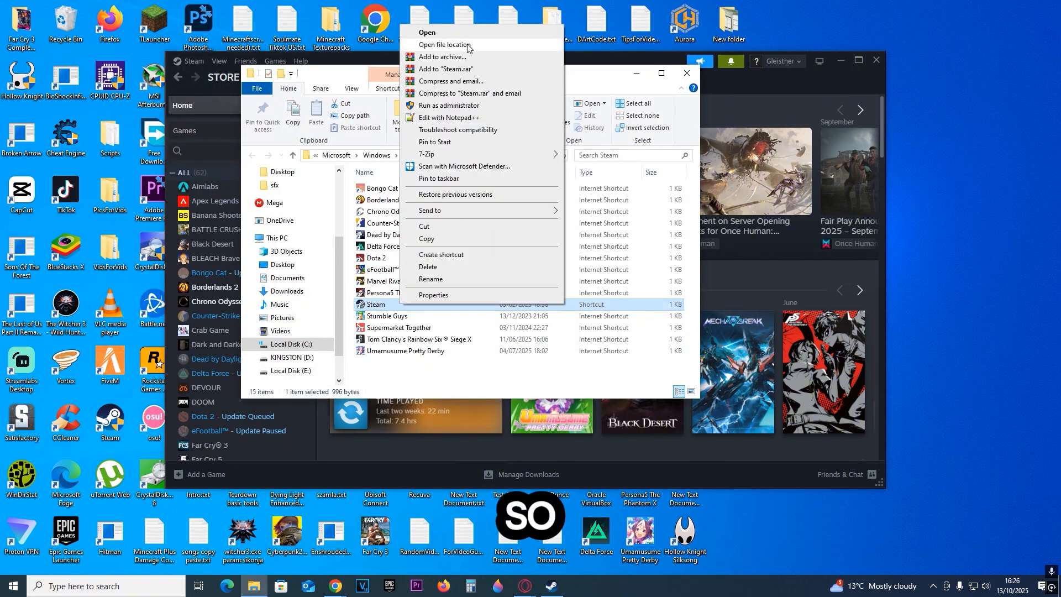
click(444, 44)
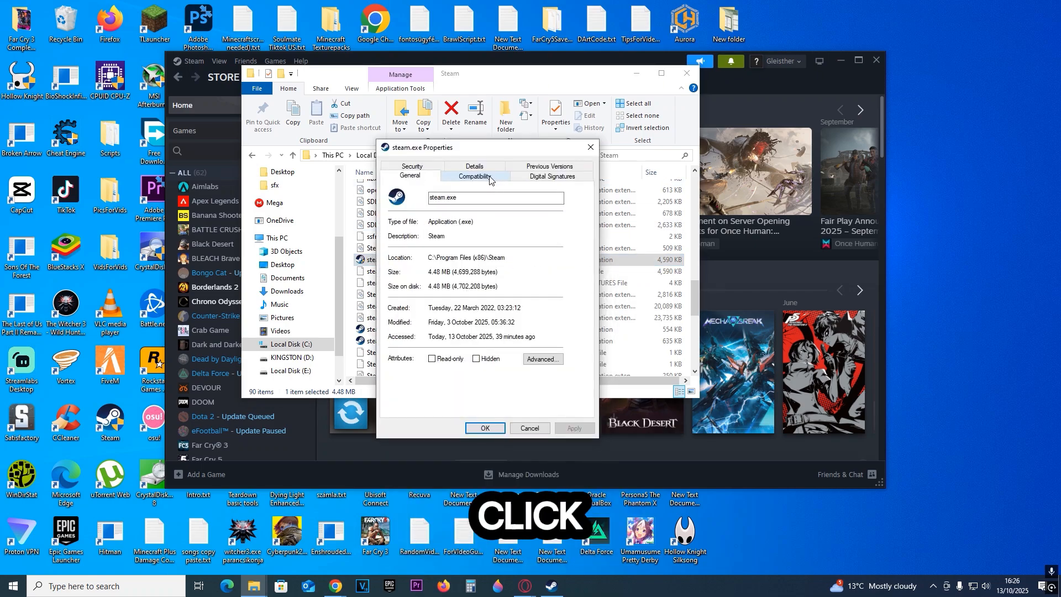
click(474, 176)
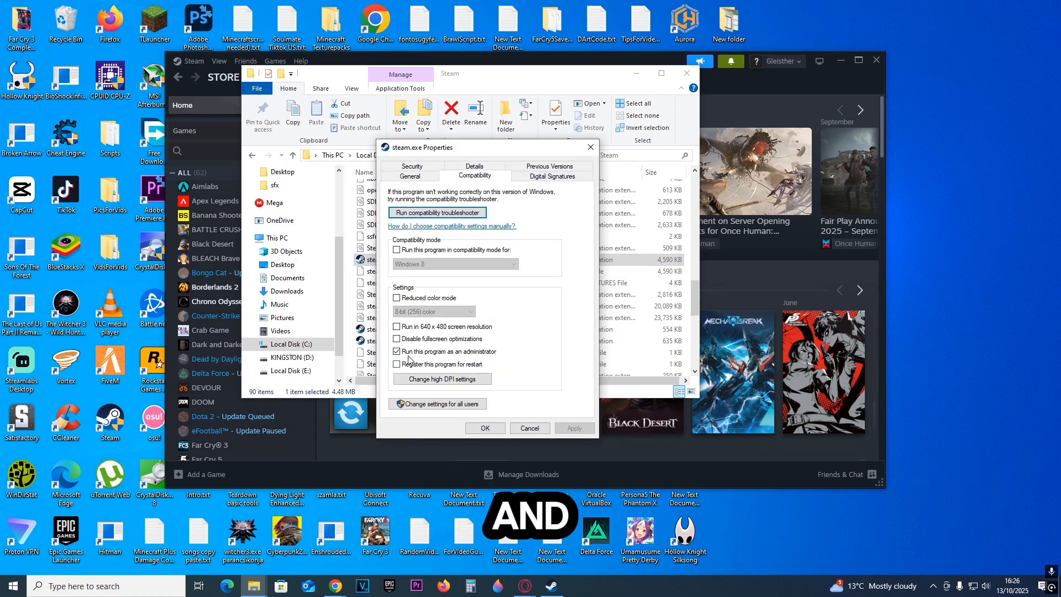